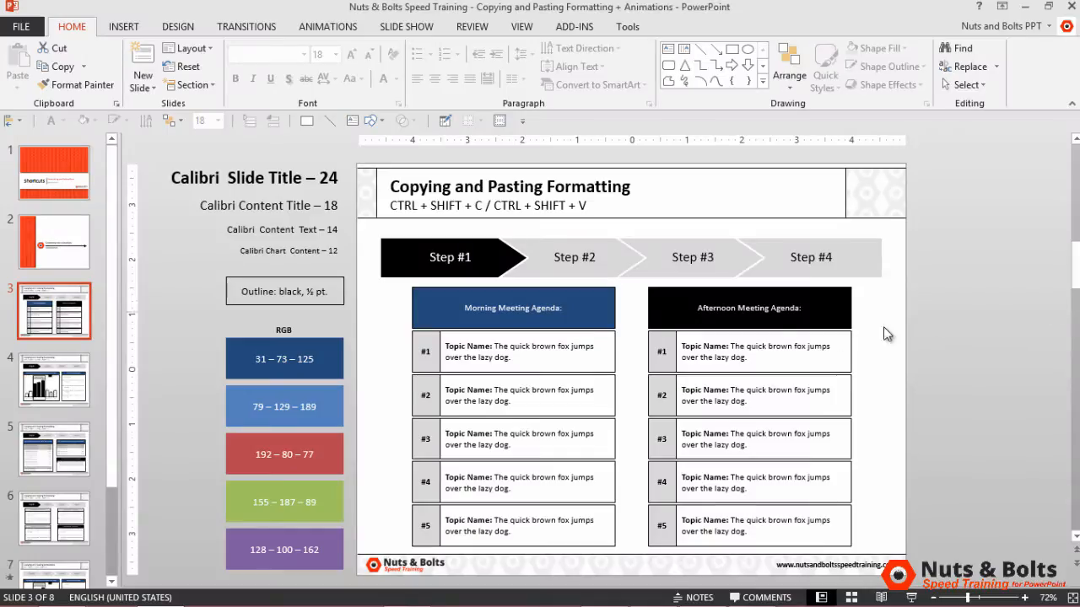
- Review the step arrows on the sales chart, shareholder and advantages slides, returning to the sales chart
{"action": "left_click", "coordinate": [54, 382]}
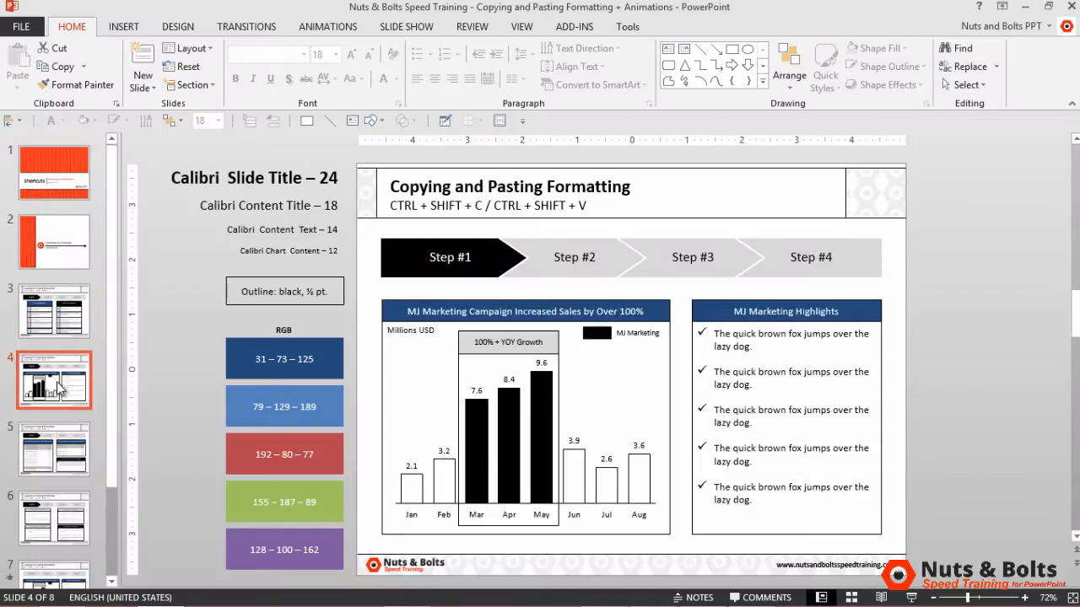
{"action": "left_click", "coordinate": [54, 453]}
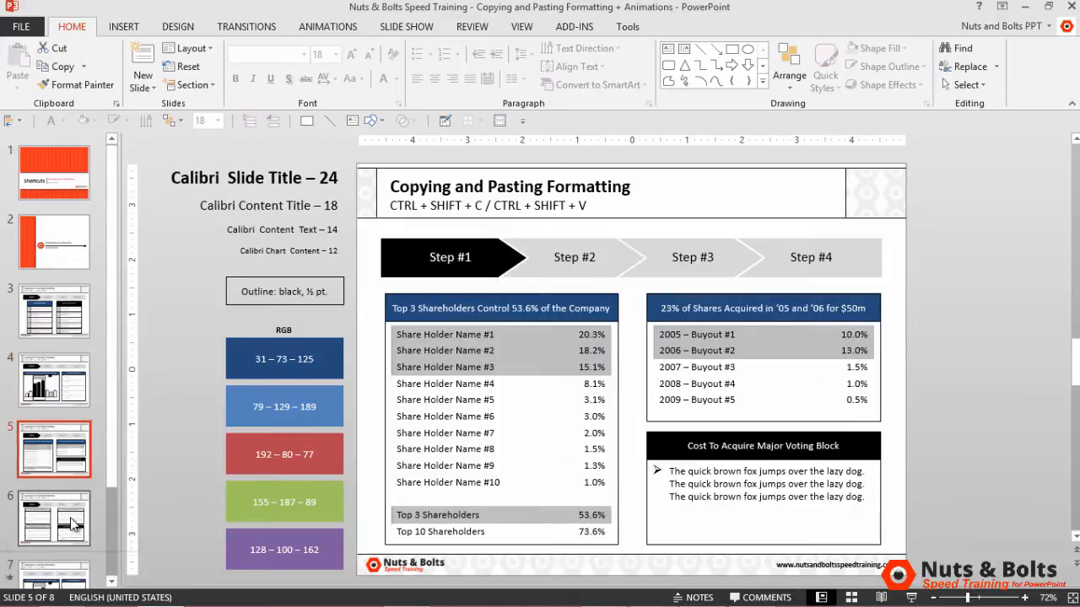
{"action": "left_click", "coordinate": [55, 532]}
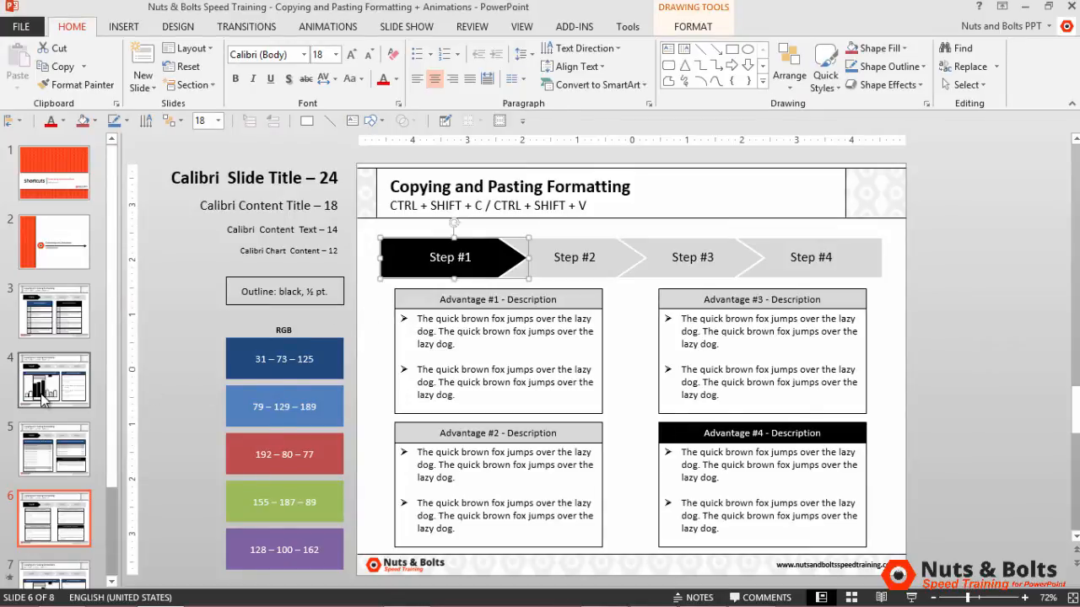
{"action": "left_click", "coordinate": [54, 390]}
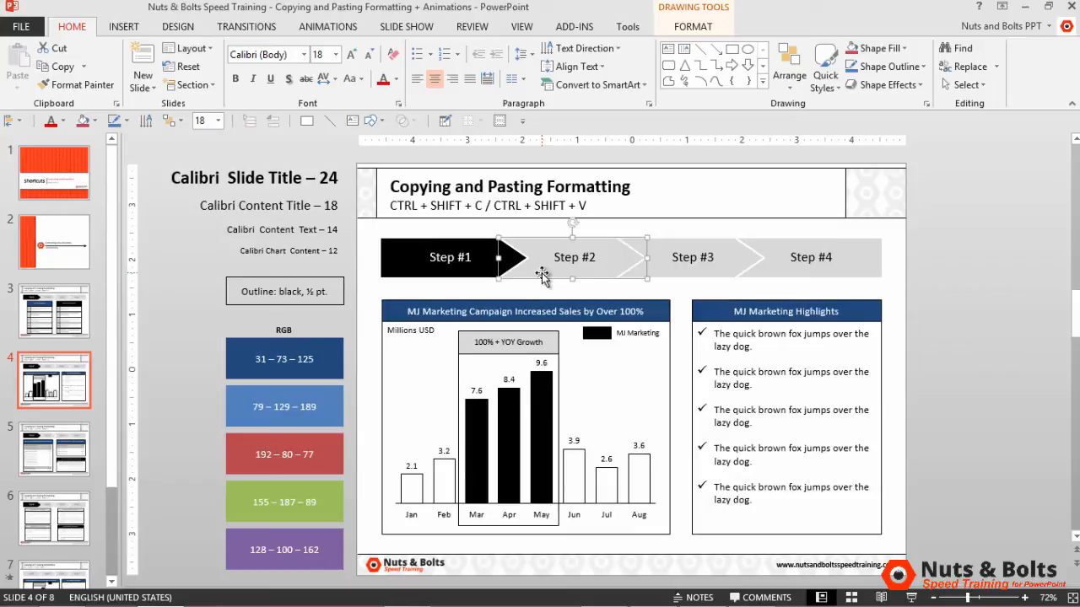
{"action": "mouse_move", "coordinate": [503, 279]}
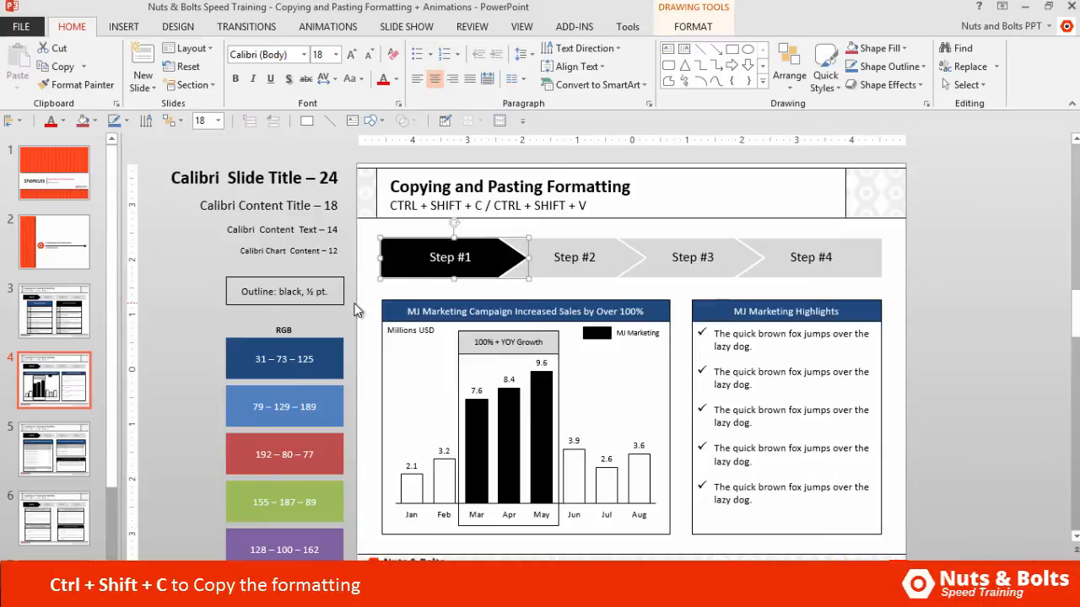
{"action": "mouse_move", "coordinate": [564, 294]}
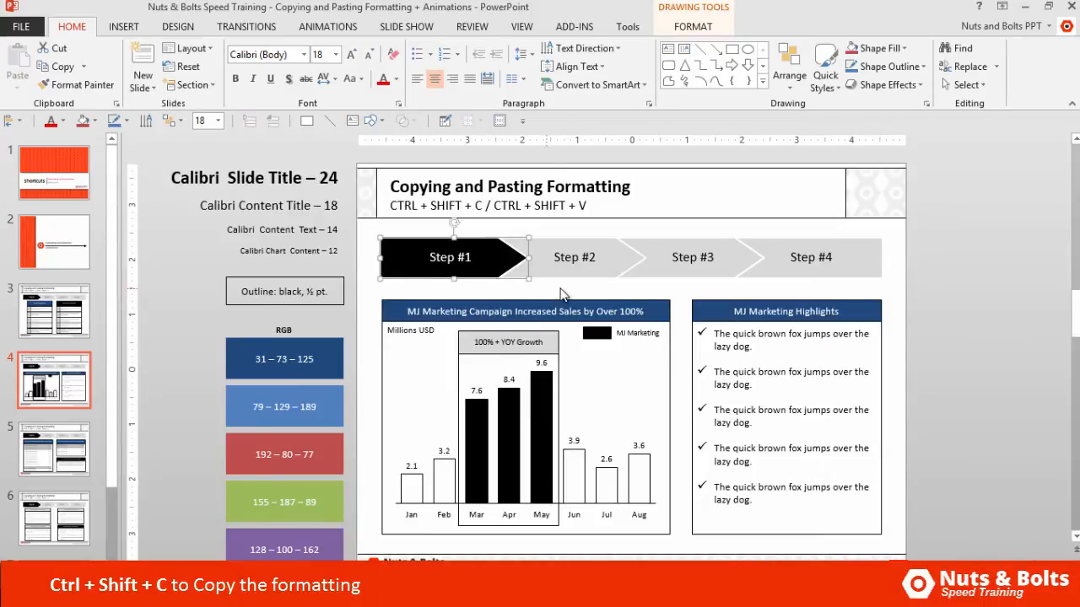
- Paste the black formatting onto Step #2 and copy a grey arrow's look back onto Step #1
{"action": "left_click", "coordinate": [574, 257]}
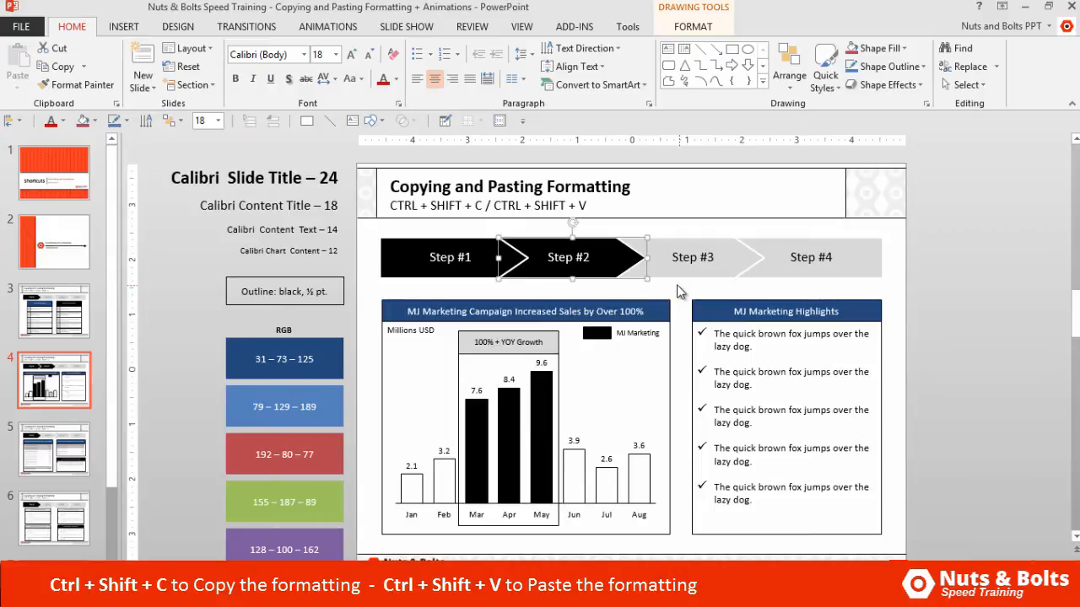
{"action": "mouse_move", "coordinate": [699, 284]}
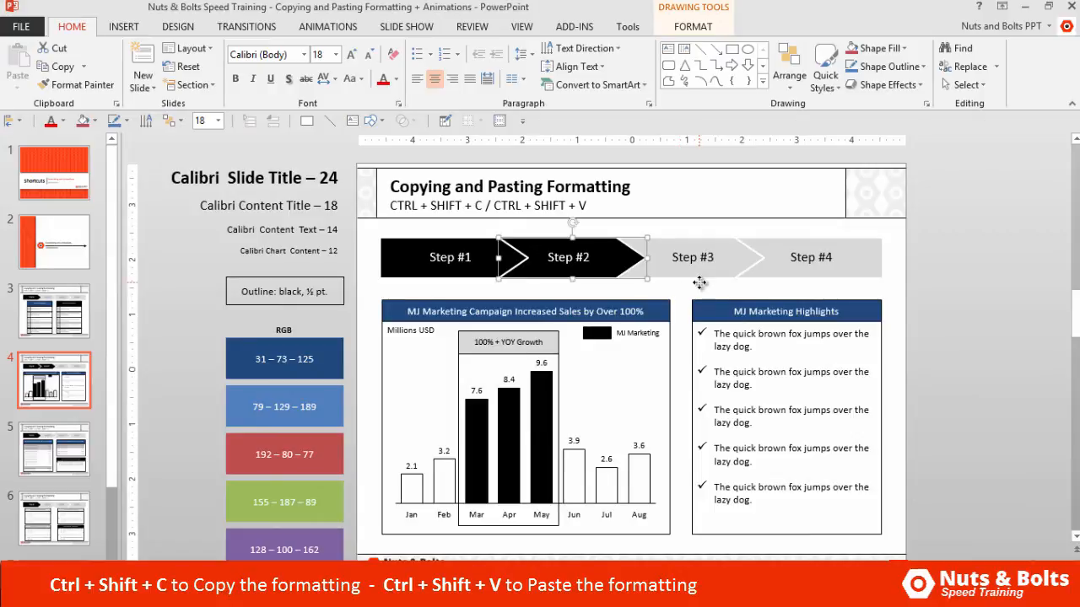
{"action": "left_click", "coordinate": [692, 257]}
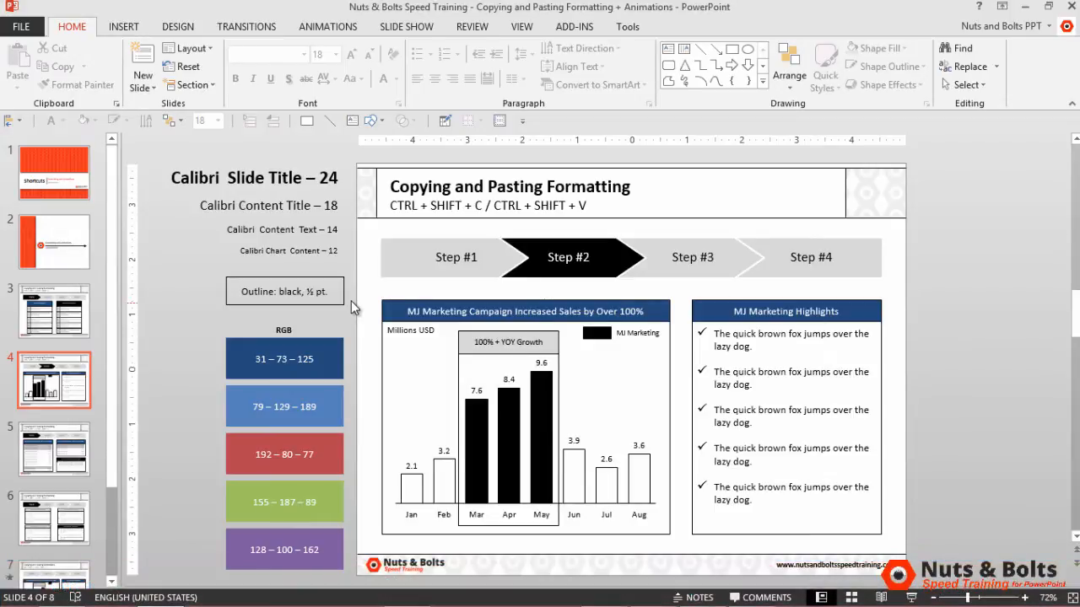
{"action": "mouse_move", "coordinate": [575, 273]}
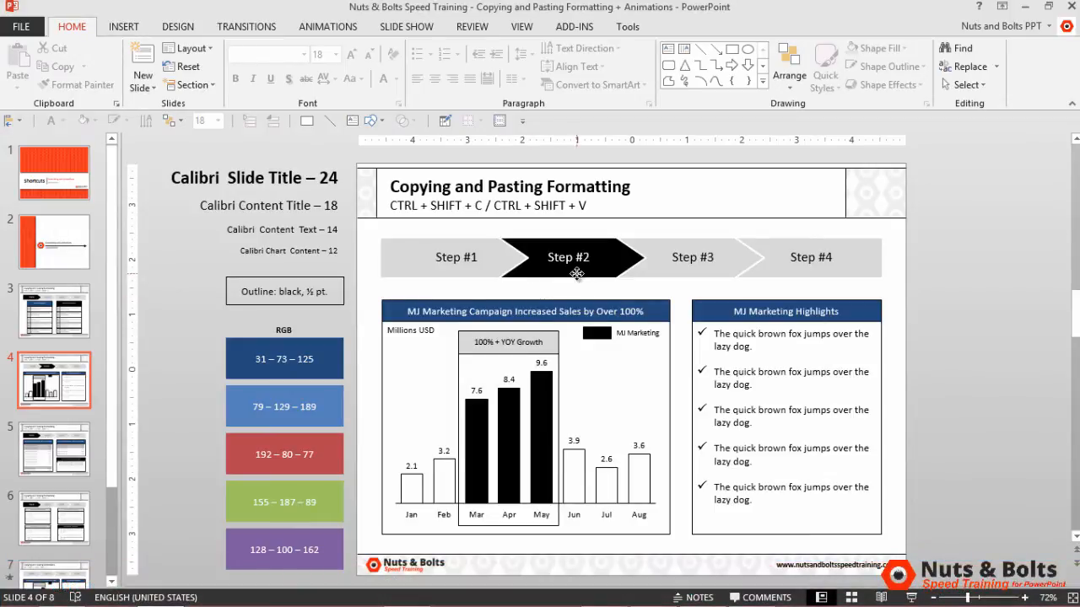
- Copy the black Step #2 formatting onto Step #3 on the shareholder slide
{"action": "left_click", "coordinate": [567, 256]}
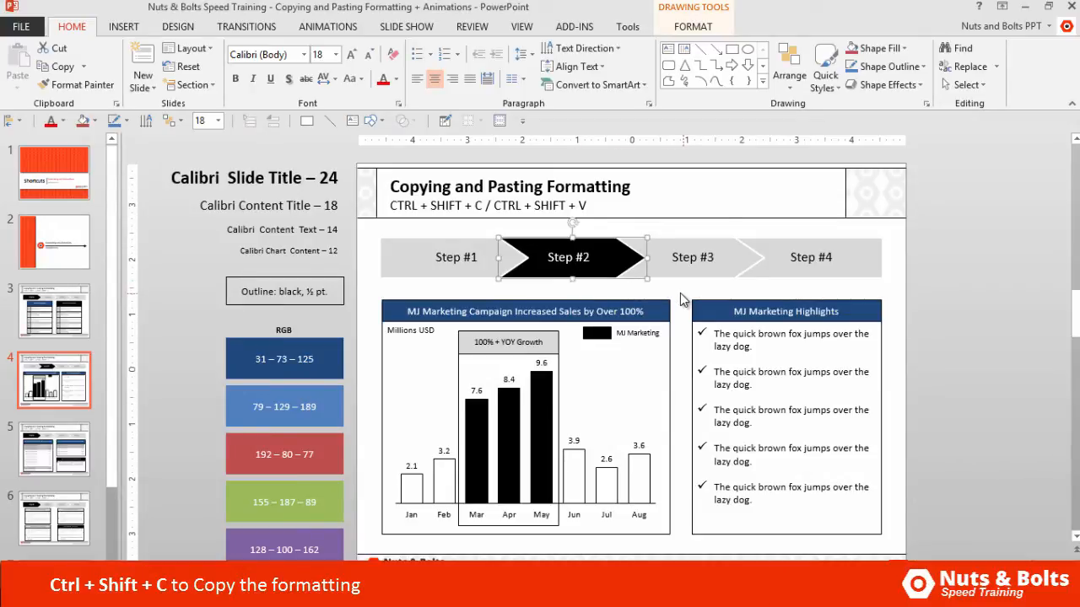
{"action": "left_click", "coordinate": [54, 452]}
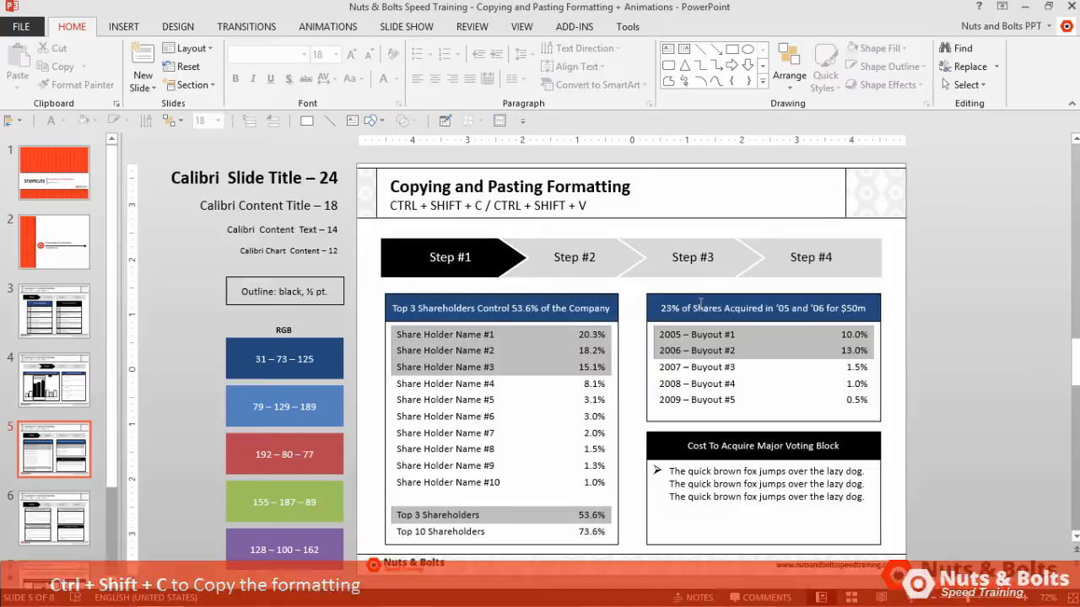
{"action": "double_click", "coordinate": [705, 307]}
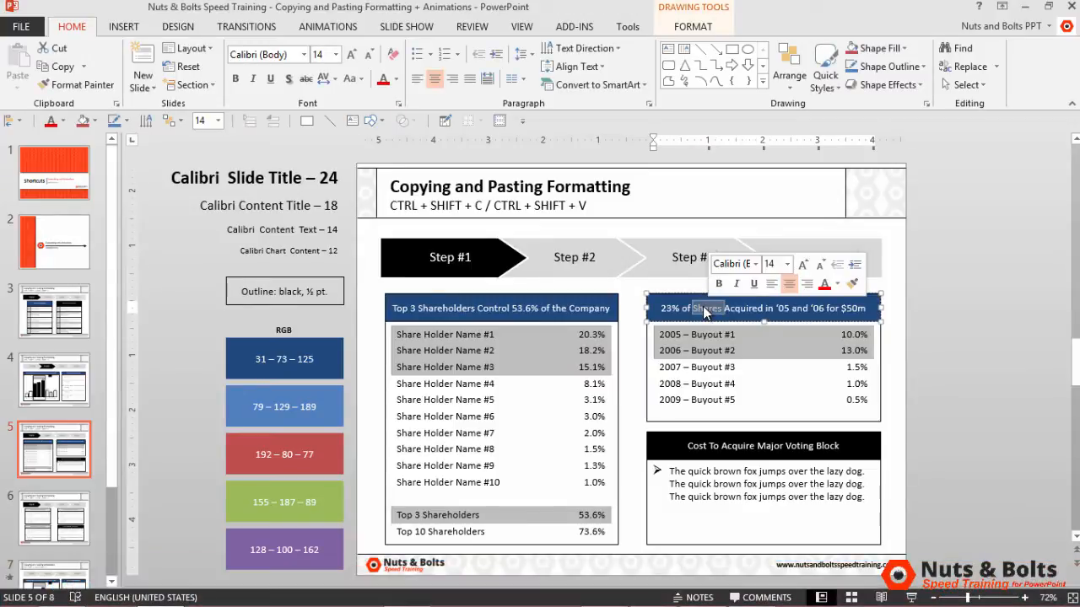
{"action": "left_click", "coordinate": [762, 307]}
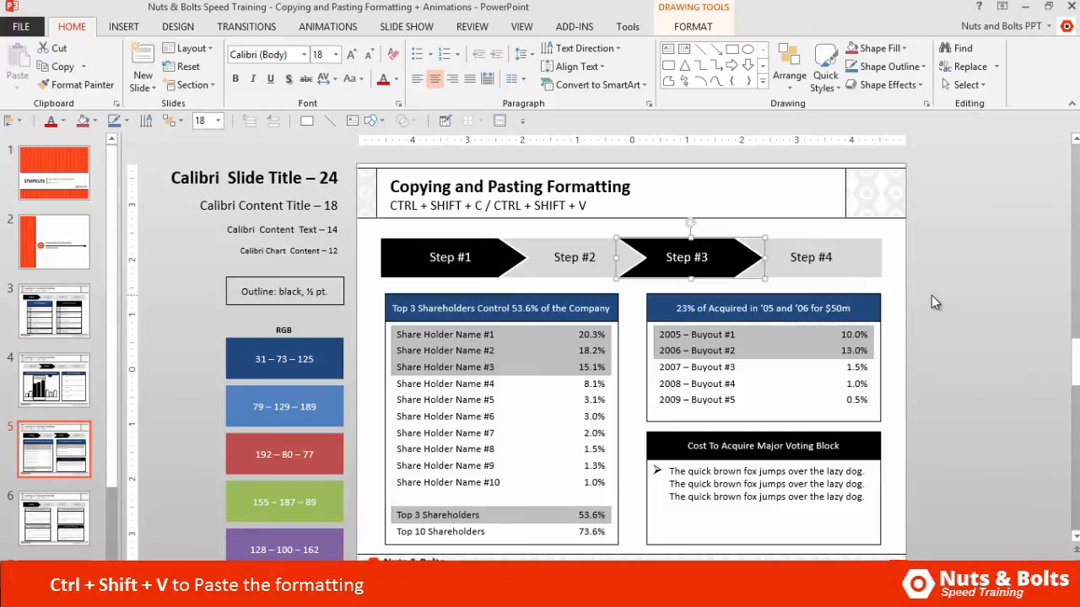
- Make Step #4 black on the advantages slide, grey Step #1, and go to the agenda slide
{"action": "left_click", "coordinate": [54, 534]}
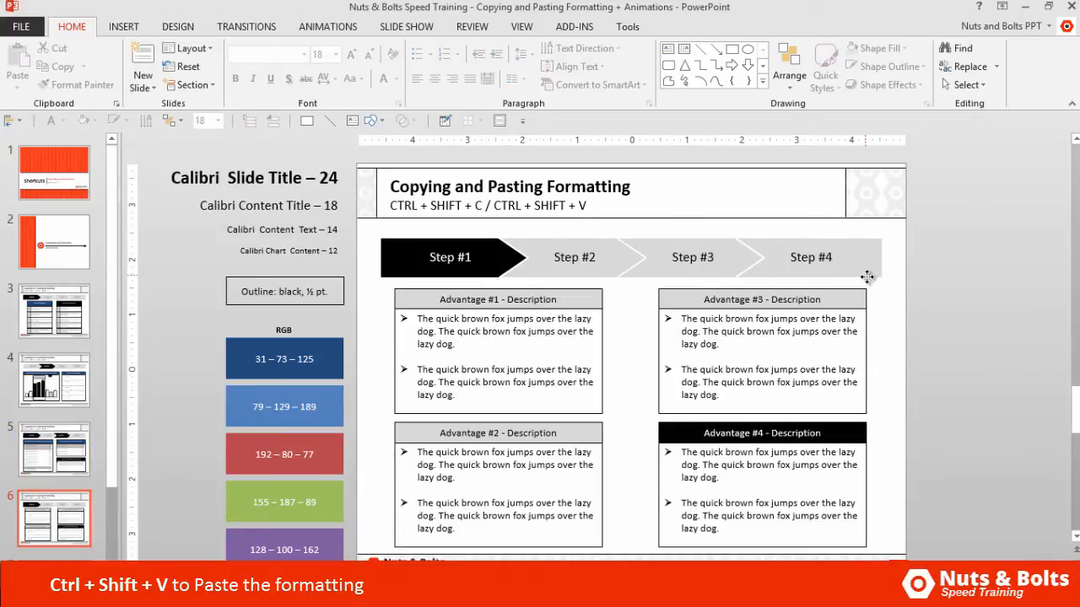
{"action": "left_click", "coordinate": [810, 257]}
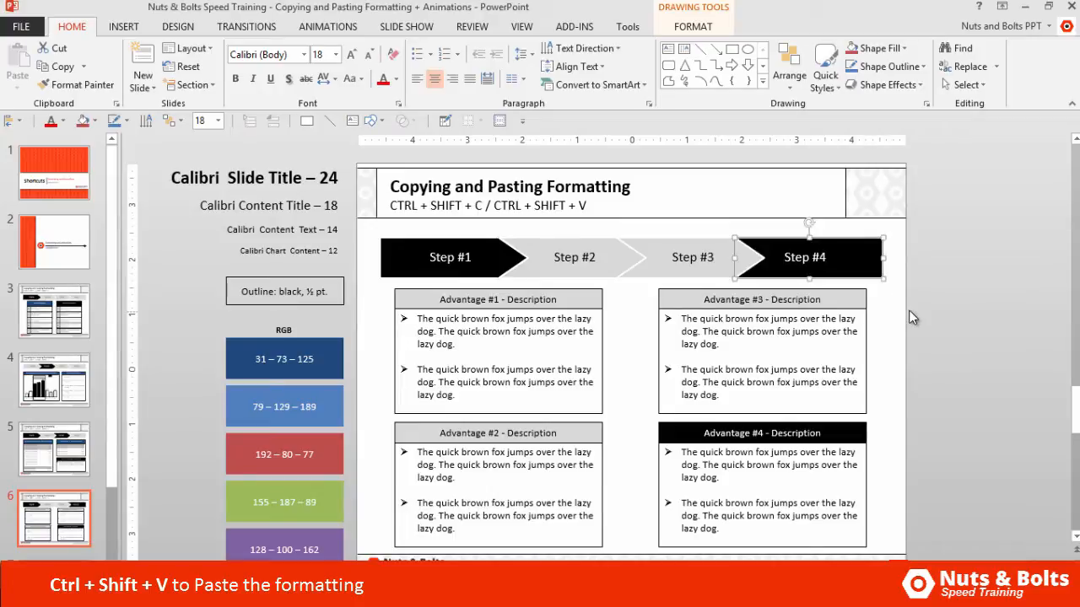
{"action": "left_click", "coordinate": [692, 256]}
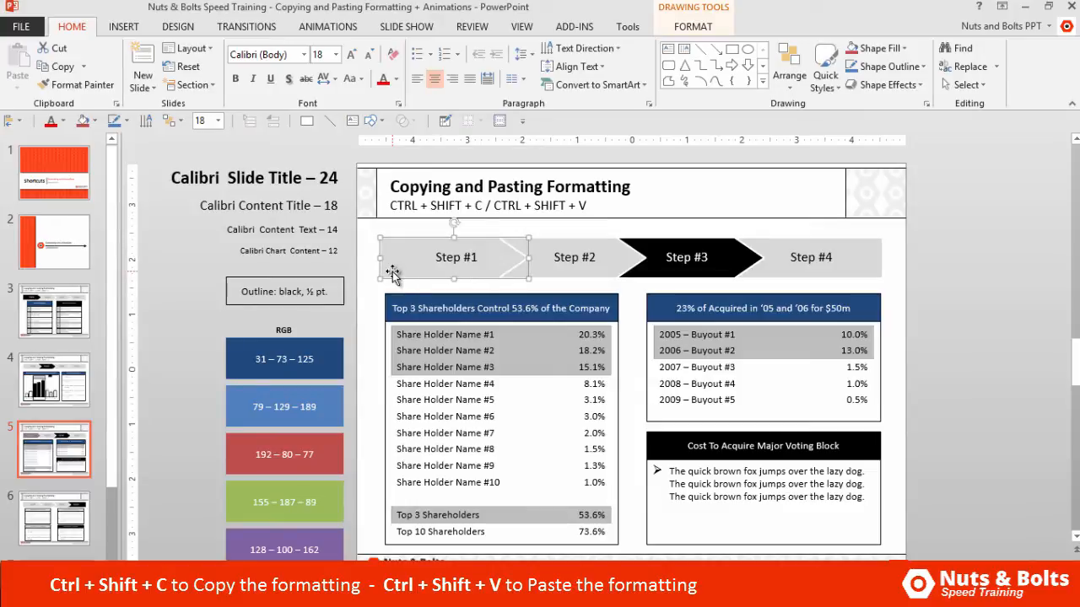
{"action": "mouse_move", "coordinate": [84, 318]}
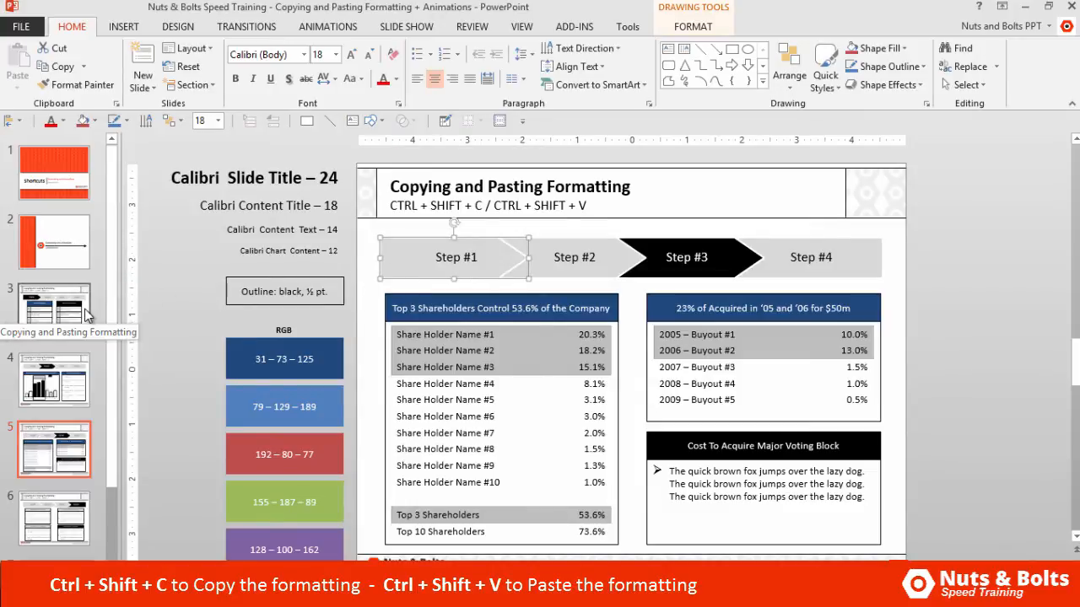
{"action": "left_click", "coordinate": [54, 311]}
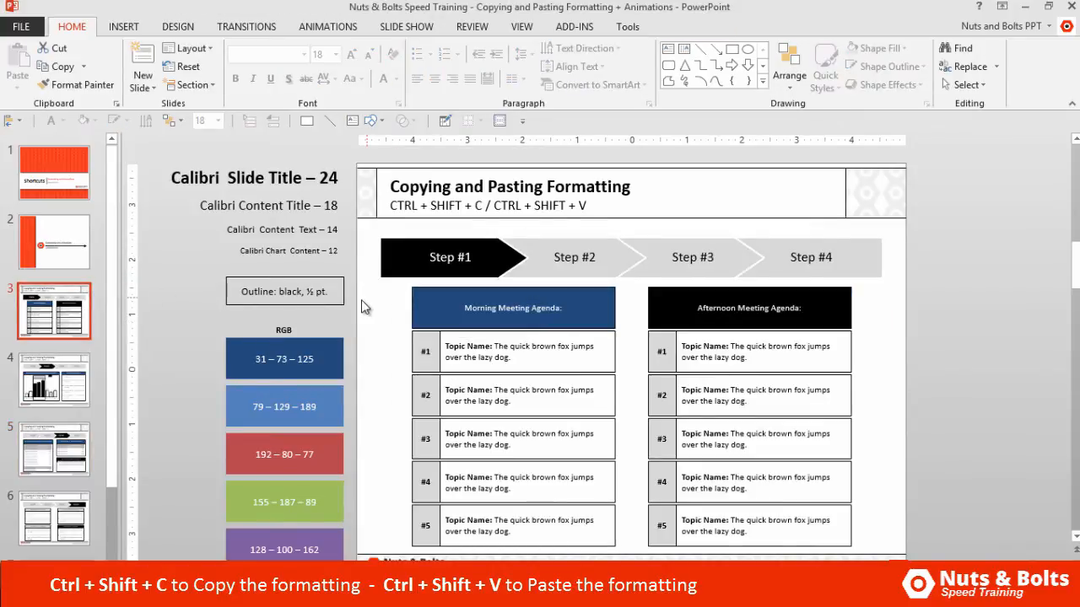
- Start the slide show to check the step highlights before moving to the animations slide
{"action": "key", "text": "F5"}
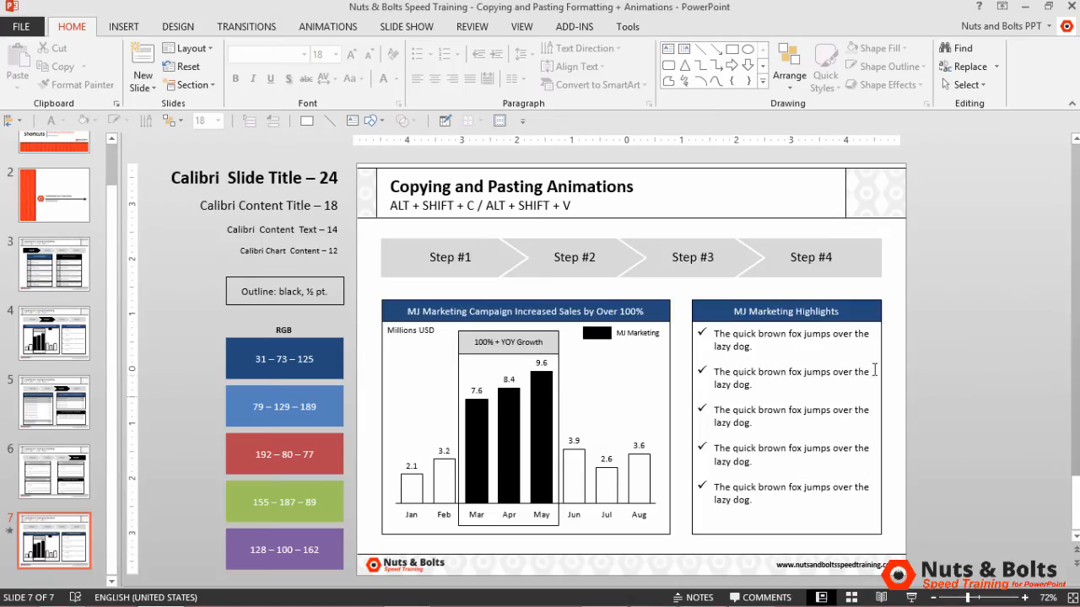
- Show the Animation Pane and copy the Step #1 arrow's three freeform animations with Alt+Shift+C
{"action": "left_click", "coordinate": [328, 26]}
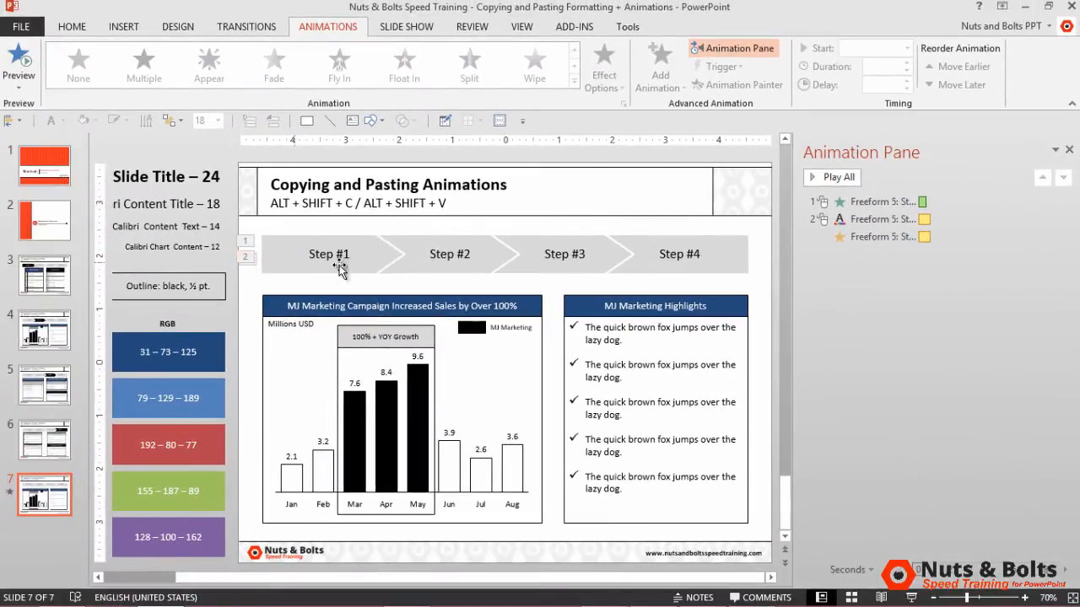
{"action": "left_click", "coordinate": [449, 253]}
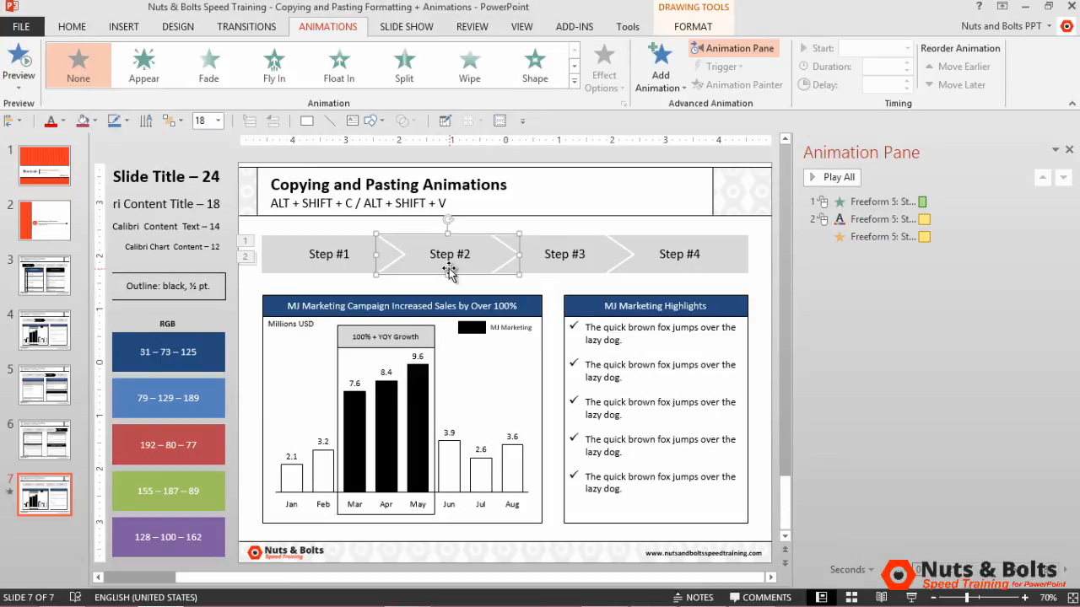
{"action": "mouse_move", "coordinate": [321, 268]}
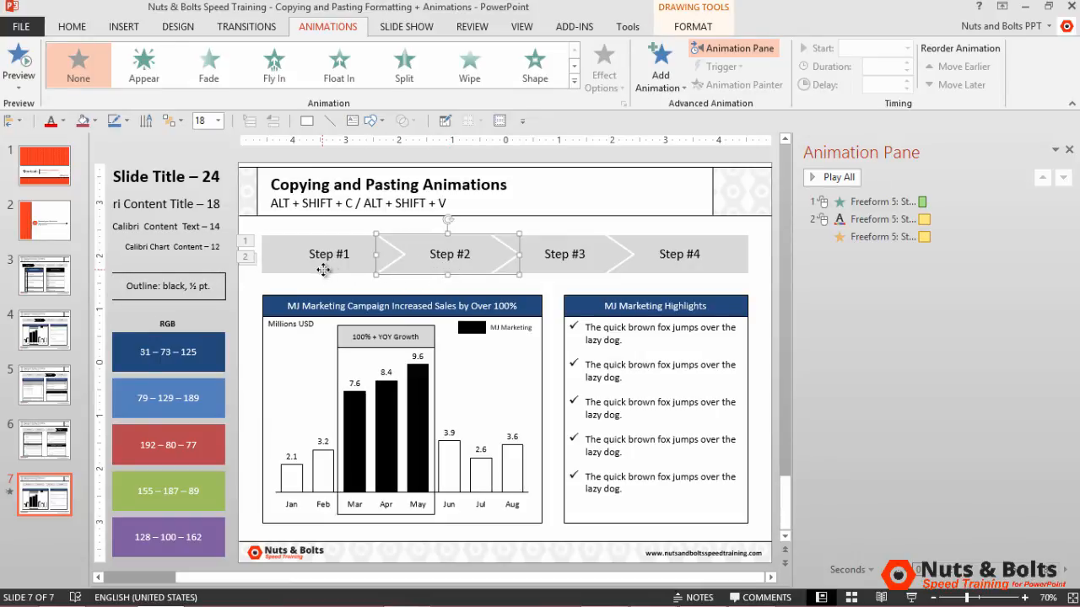
{"action": "left_click", "coordinate": [327, 253]}
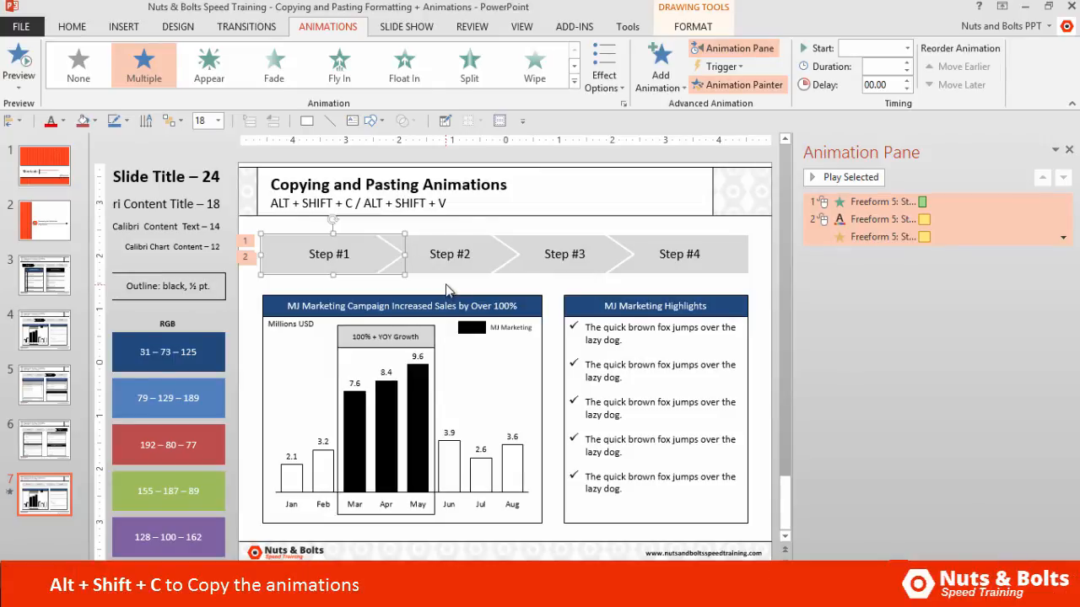
{"action": "mouse_move", "coordinate": [456, 218]}
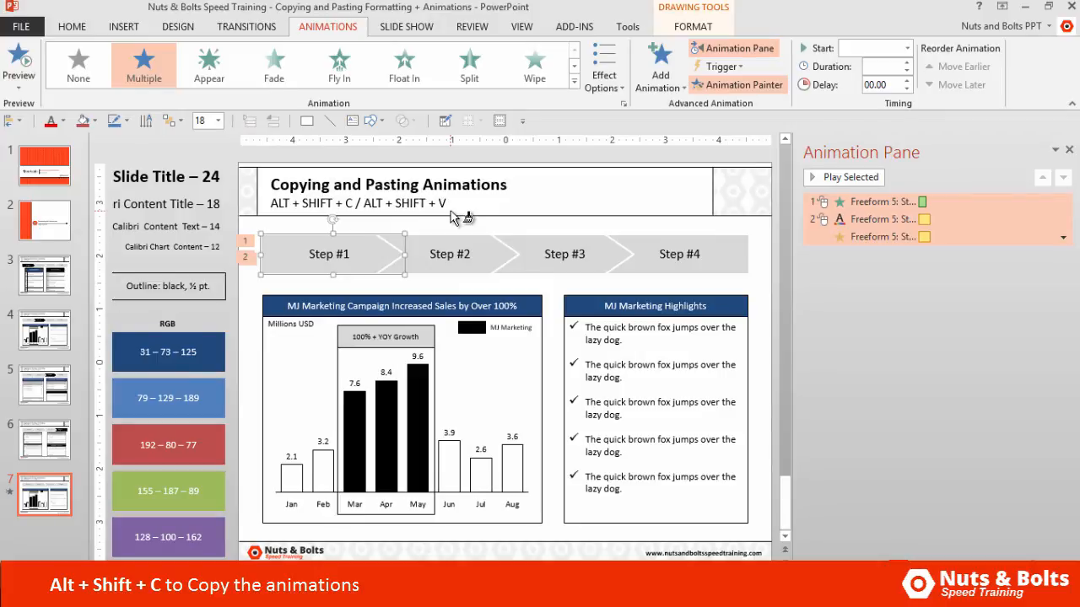